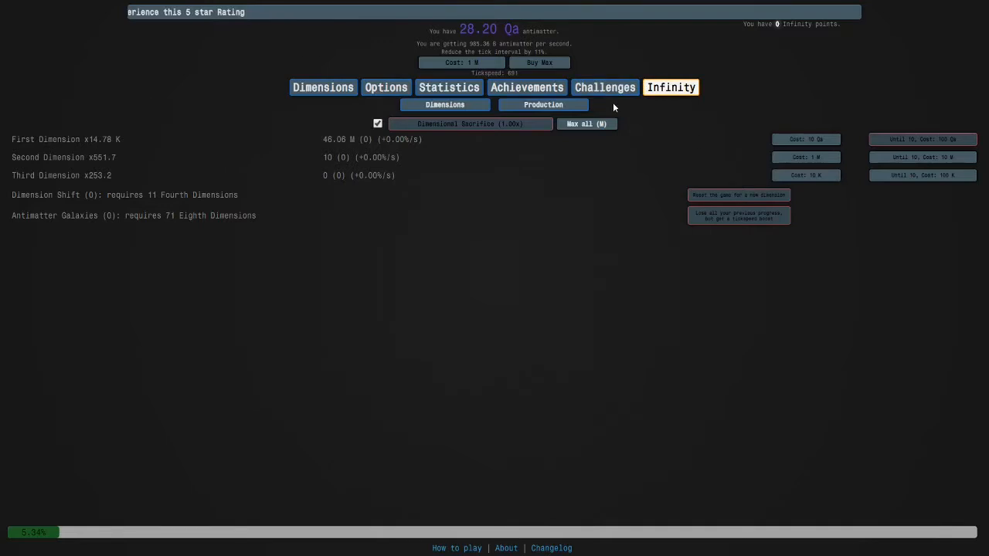
Step: Start a challenge run from scratch and view the Past Infinities statistics
{"action": "left_click", "coordinate": [605, 87]}
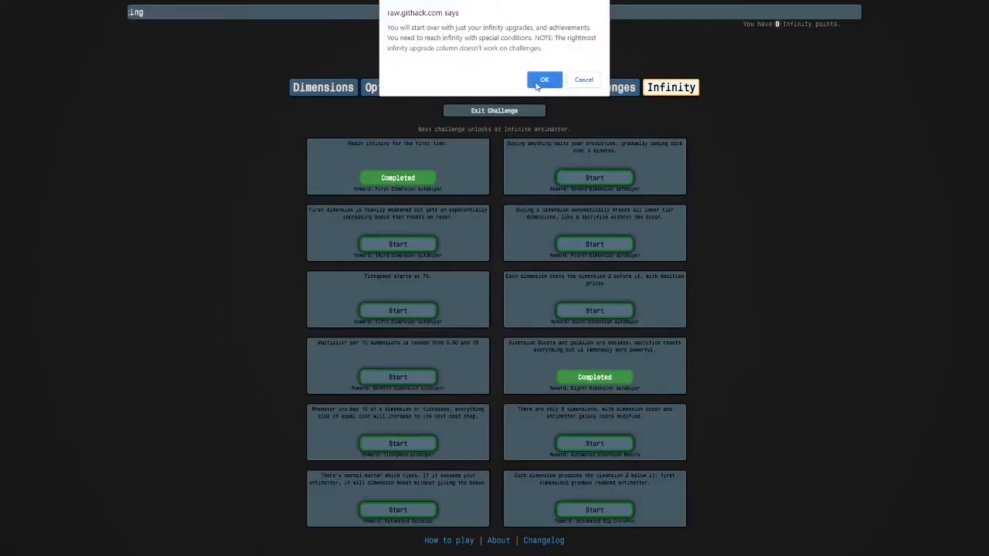
{"action": "left_click", "coordinate": [544, 80]}
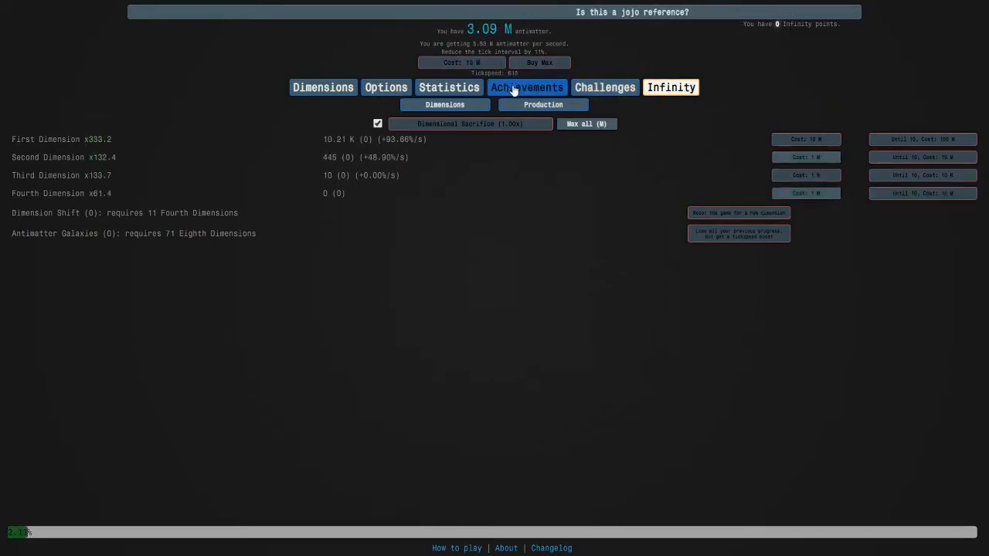
{"action": "left_click", "coordinate": [449, 87]}
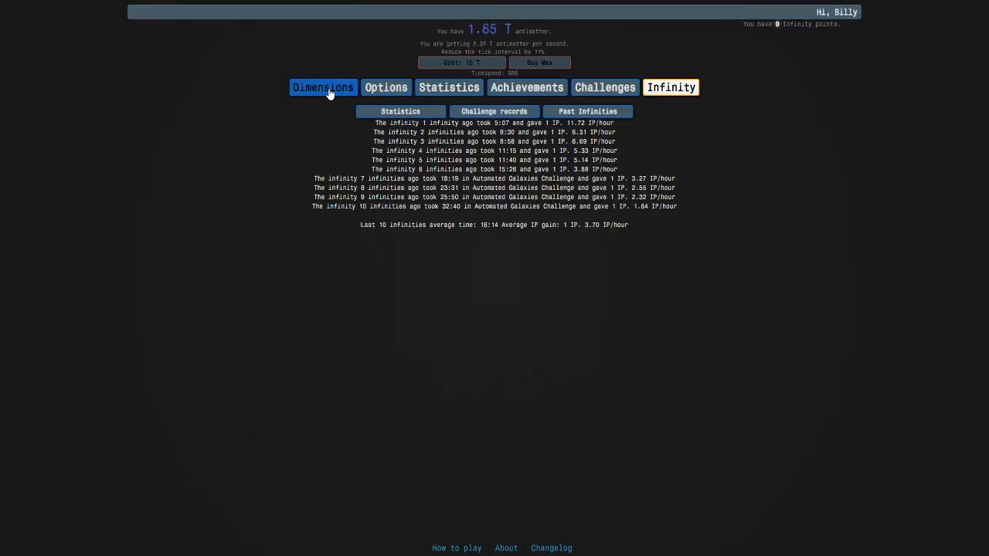
Step: Check the general Statistics, then return to the Dimensions page with five dimensions unlocked
{"action": "left_click", "coordinate": [323, 86]}
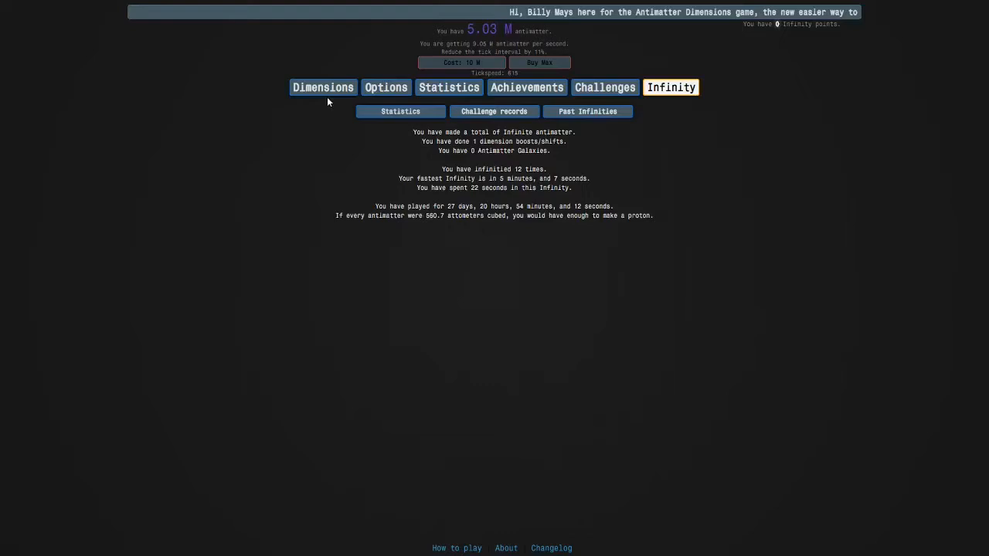
{"action": "left_click", "coordinate": [323, 87]}
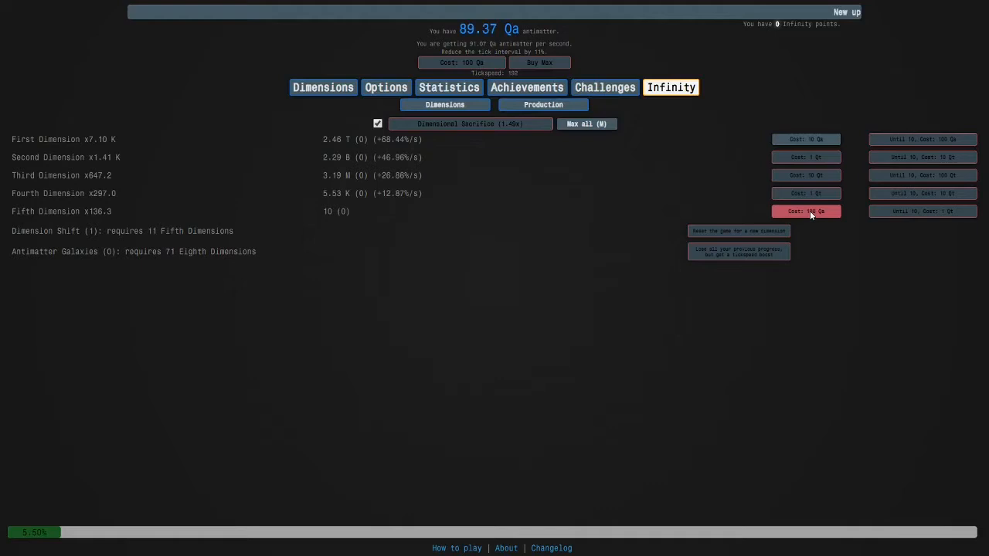
Step: Buy a Fifth Dimension and keep growing antimatter until it reaches infinity
{"action": "left_click", "coordinate": [738, 230]}
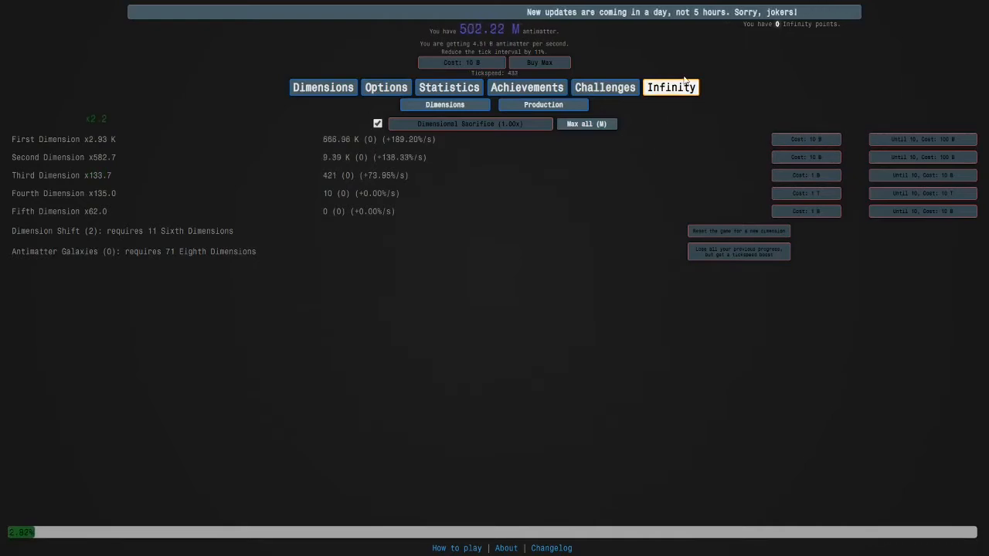
{"action": "left_click", "coordinate": [670, 86]}
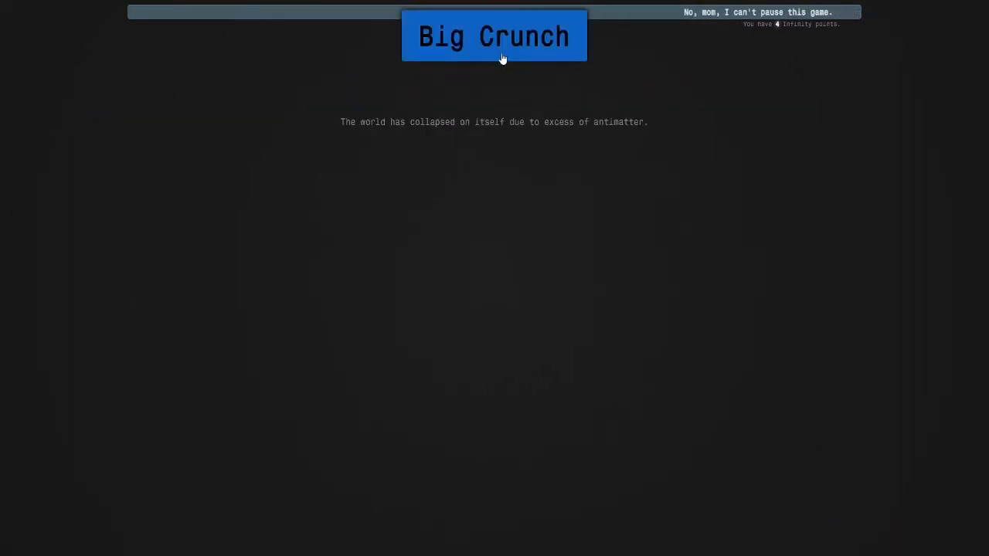
Step: Big Crunch and buy the 1st Dimension multiplier for unspent Infinity Points
{"action": "left_click", "coordinate": [493, 36]}
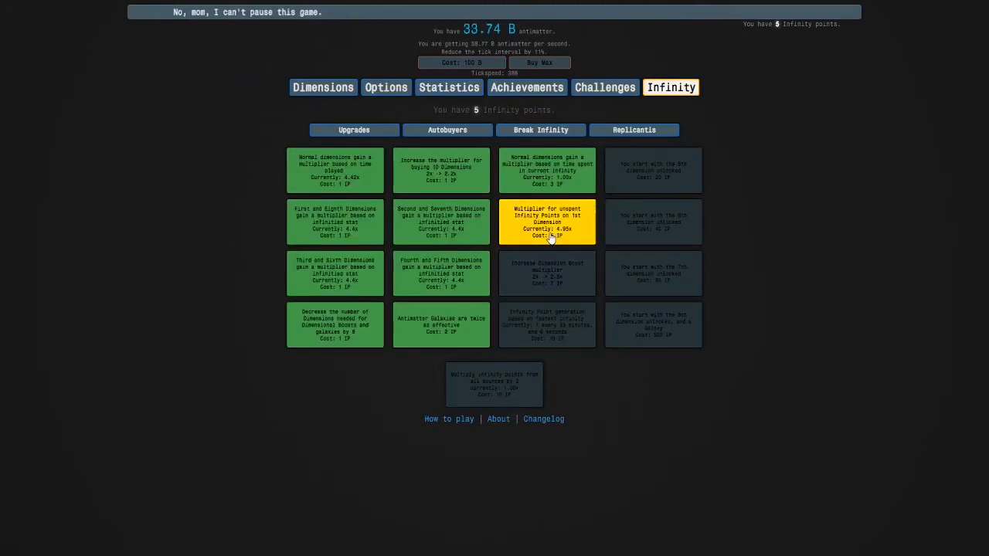
{"action": "left_click", "coordinate": [547, 222]}
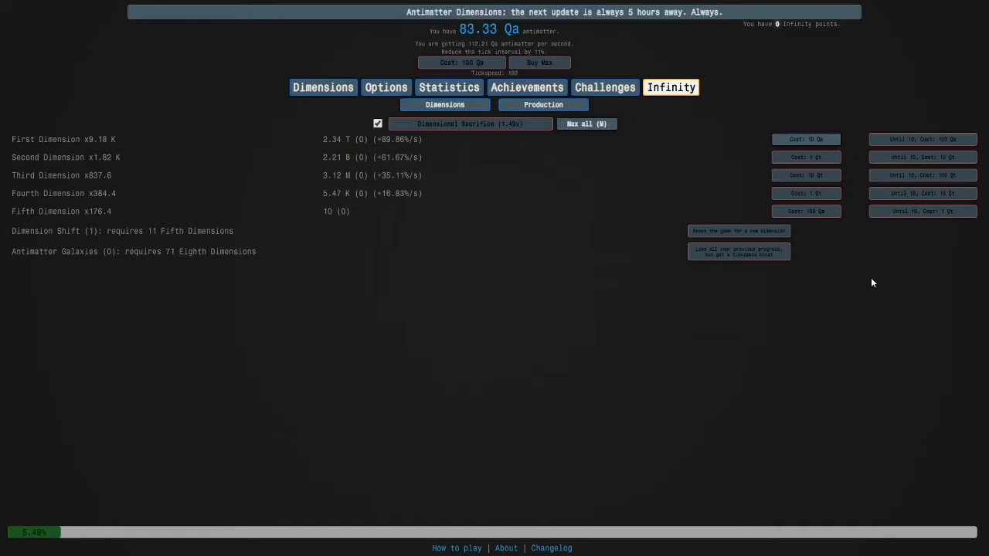
Step: Shift dimensions to unlock seven dimensions, glancing at upgrades and past infinities
{"action": "left_click", "coordinate": [738, 212]}
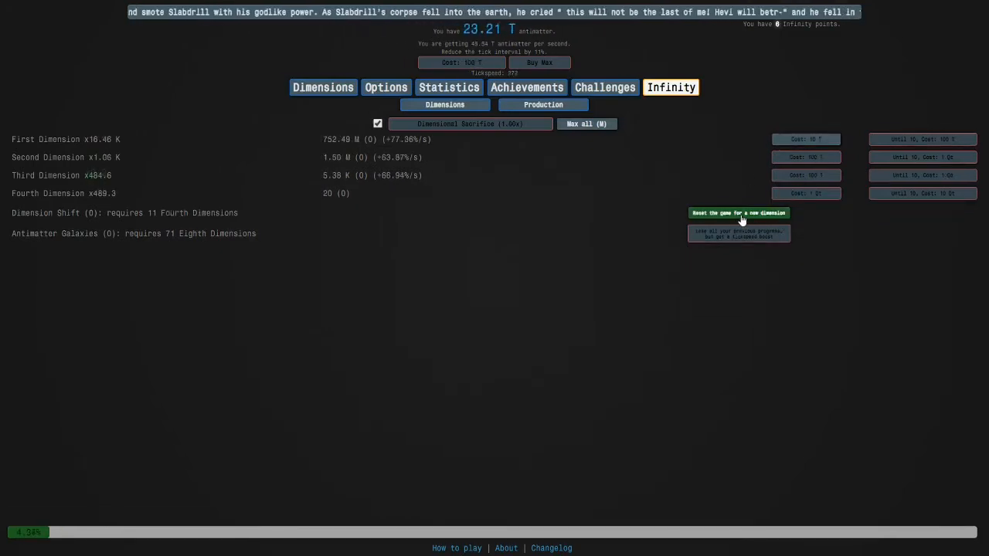
{"action": "left_click", "coordinate": [738, 212]}
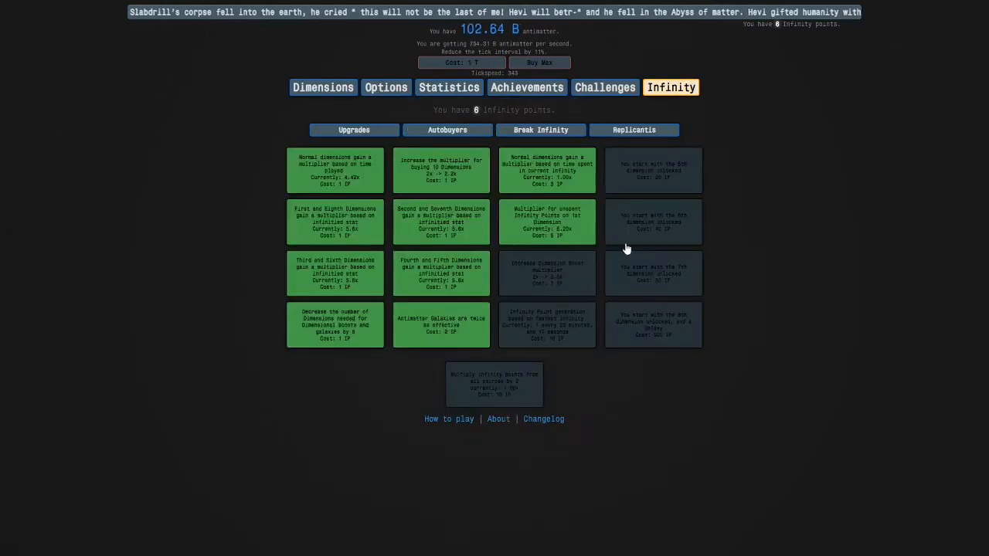
{"action": "left_click", "coordinate": [323, 87]}
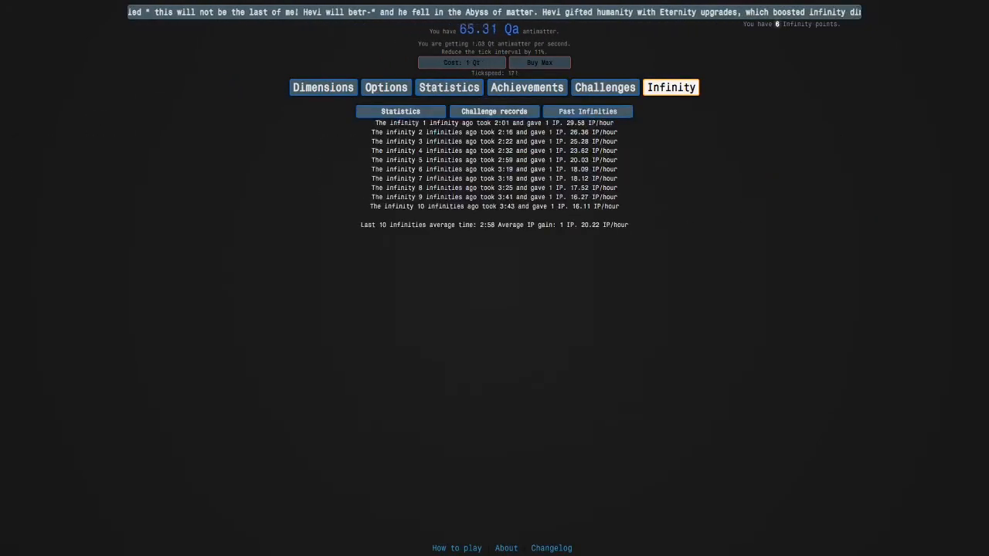
{"action": "left_click", "coordinate": [324, 86]}
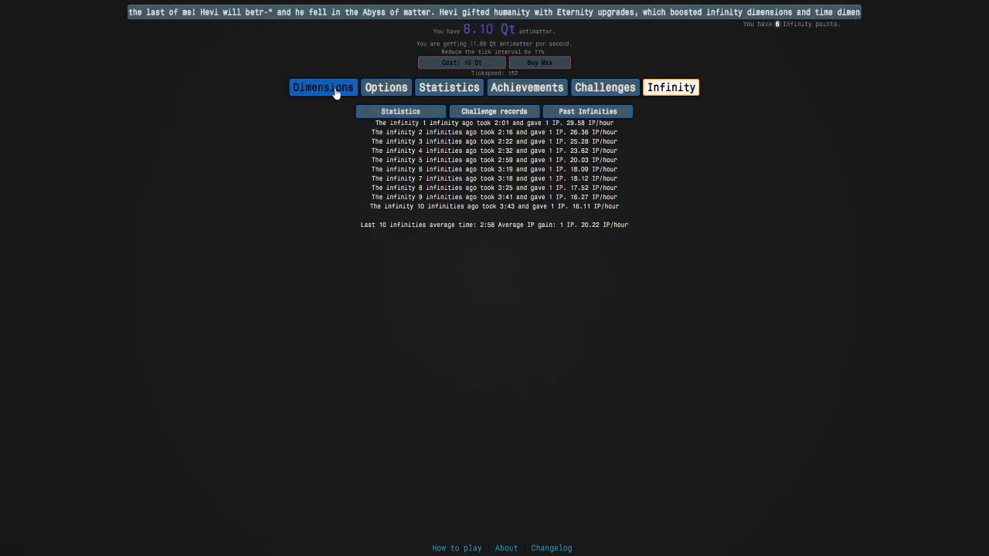
{"action": "left_click", "coordinate": [323, 86]}
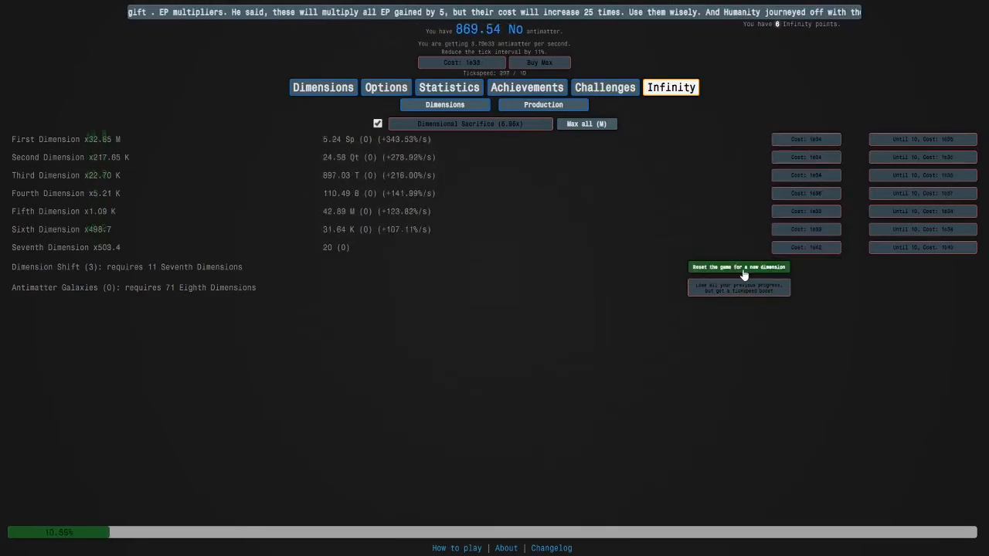
Step: Unlock the Eighth Dimension, perform two Dimension Boosts, and sacrifice dimensions
{"action": "left_click", "coordinate": [738, 267]}
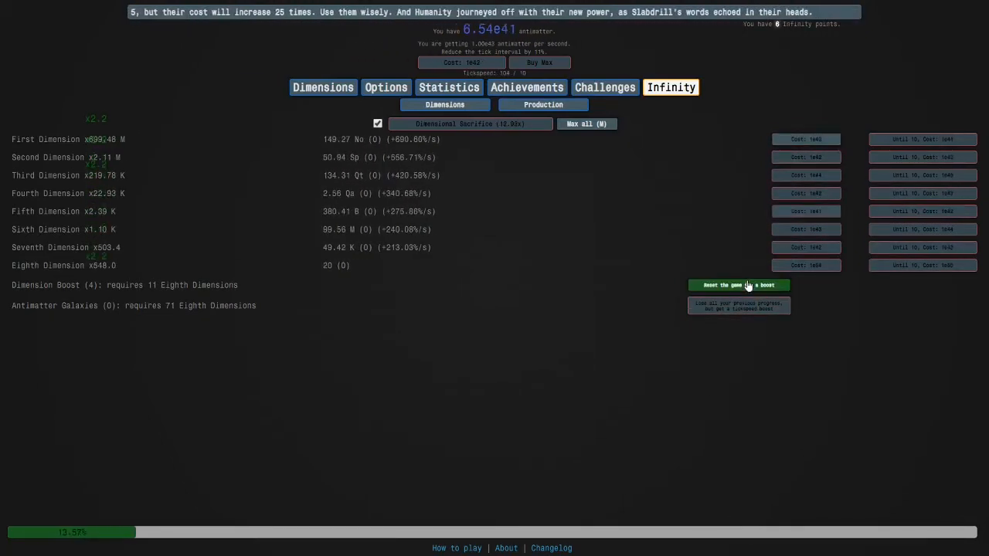
{"action": "left_click", "coordinate": [738, 285]}
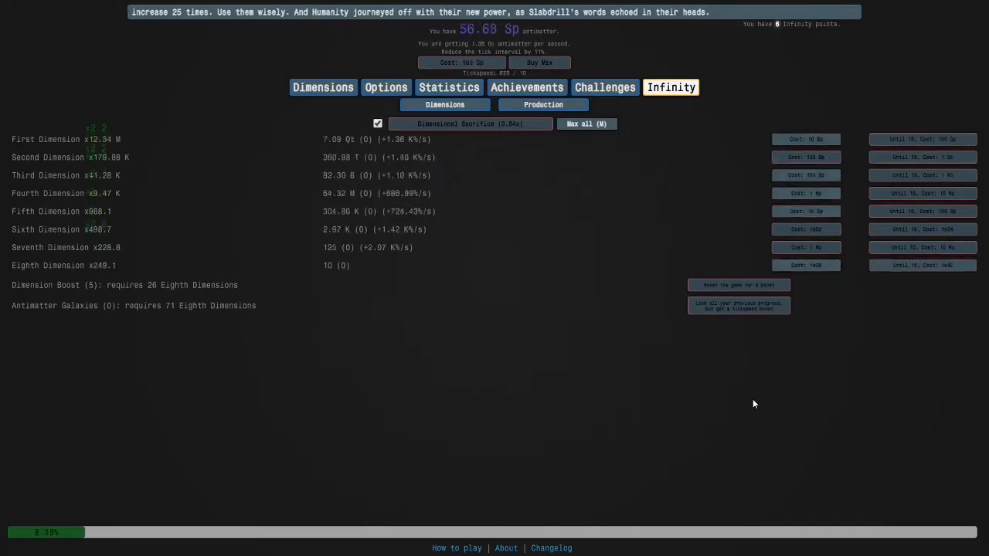
{"action": "left_click", "coordinate": [469, 124]}
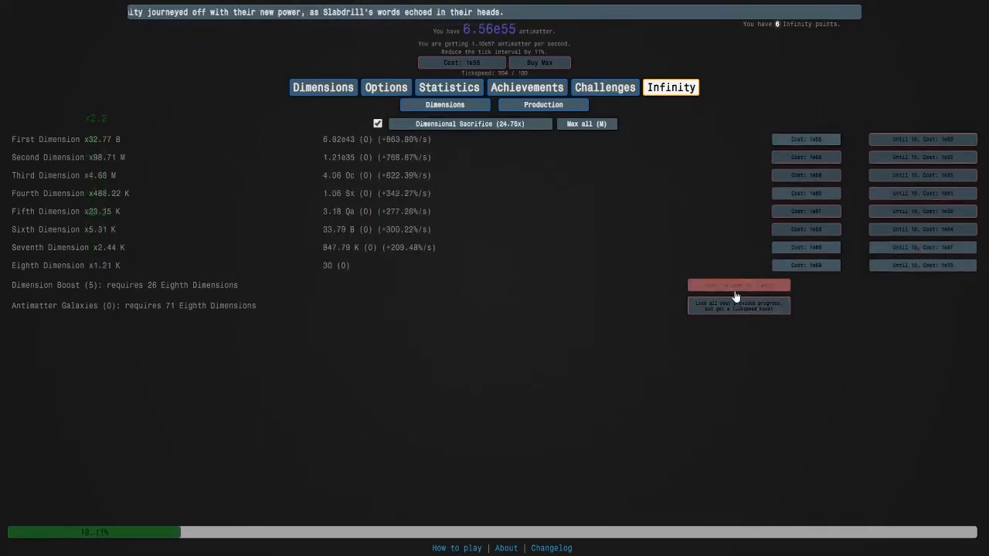
{"action": "left_click", "coordinate": [738, 285]}
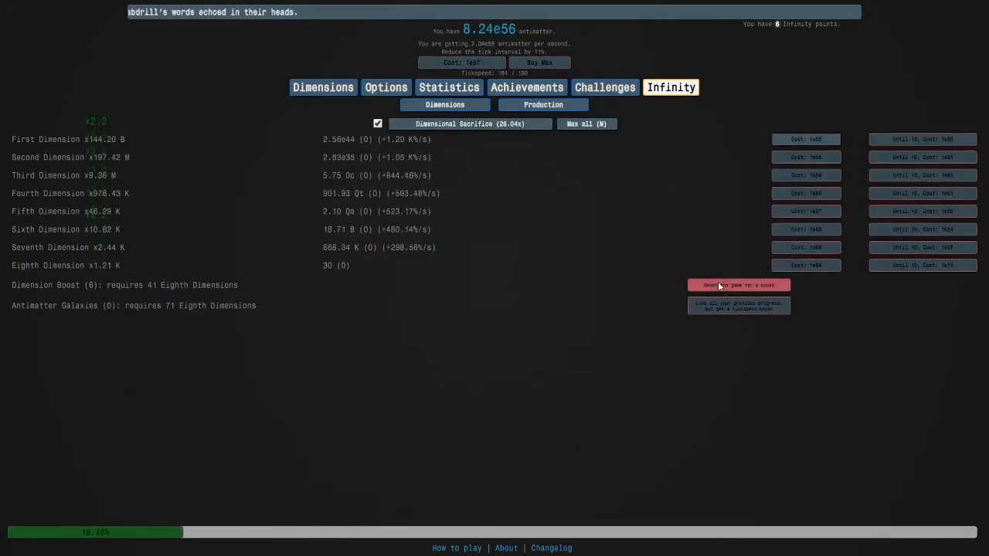
{"action": "left_click", "coordinate": [470, 124]}
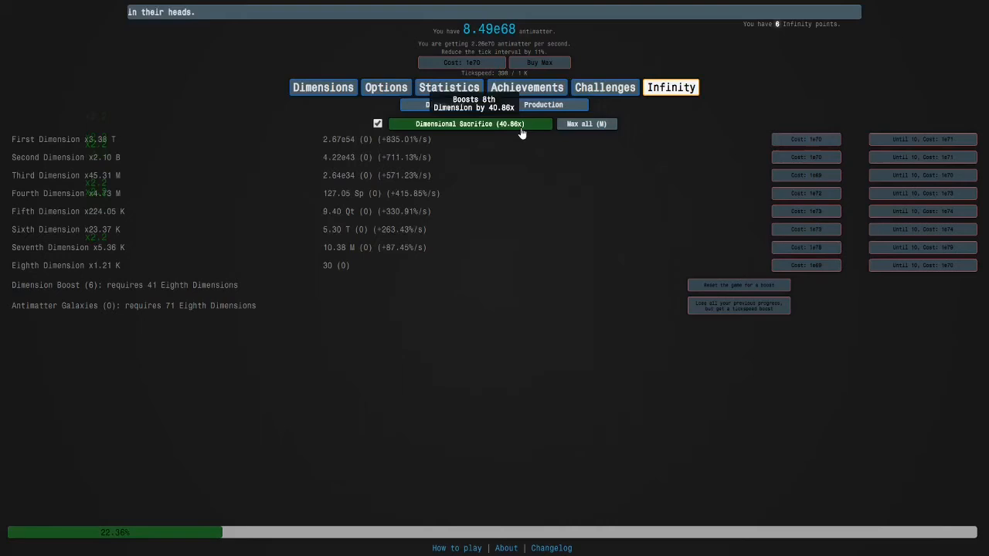
{"action": "left_click", "coordinate": [470, 124]}
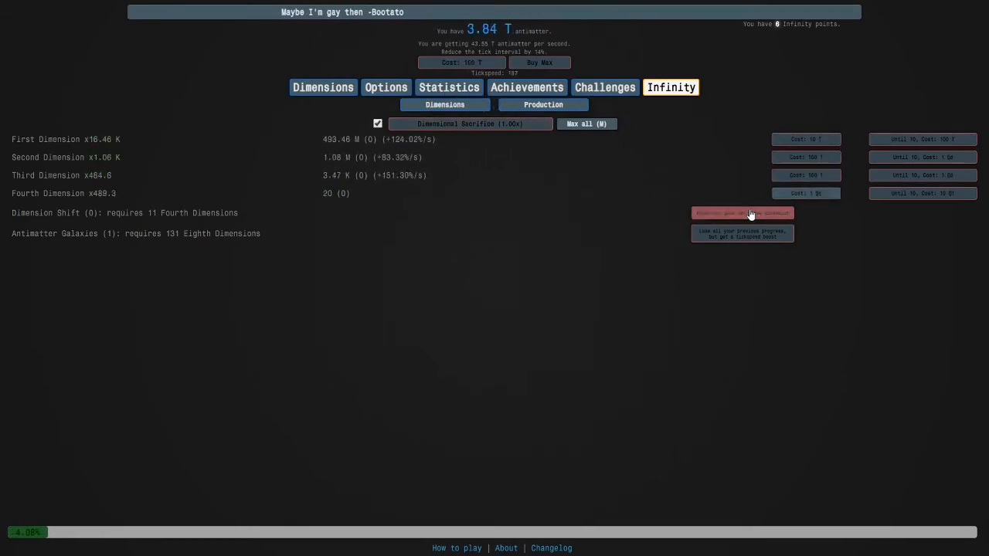
Step: Shift to the fifth dimension, check Statistics, and sacrifice repeatedly until infinity
{"action": "left_click", "coordinate": [742, 212]}
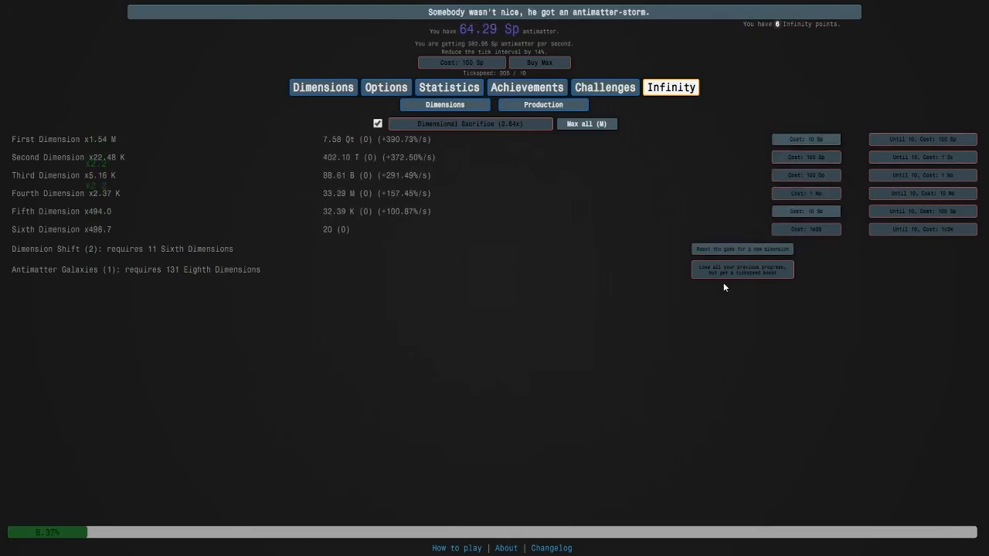
{"action": "left_click", "coordinate": [470, 124]}
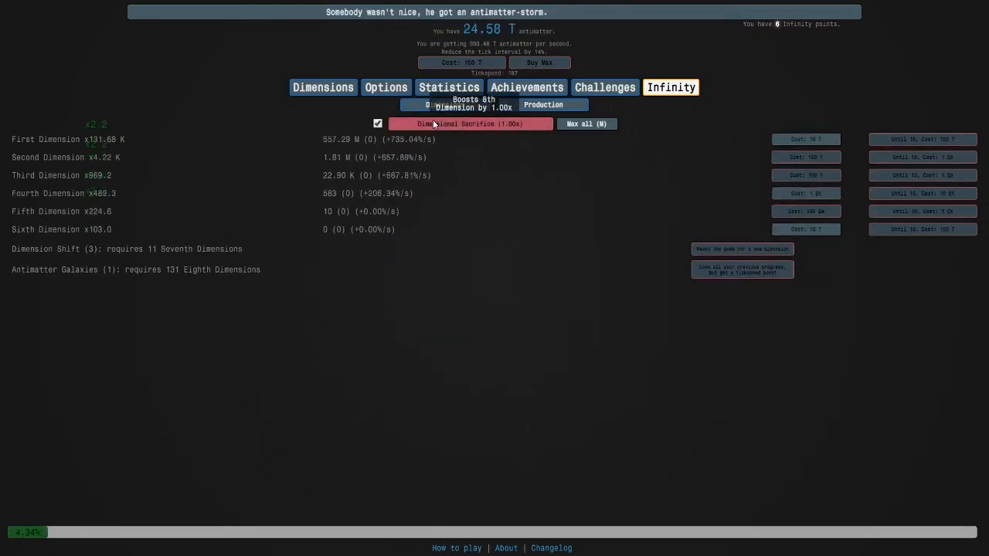
{"action": "left_click", "coordinate": [670, 87]}
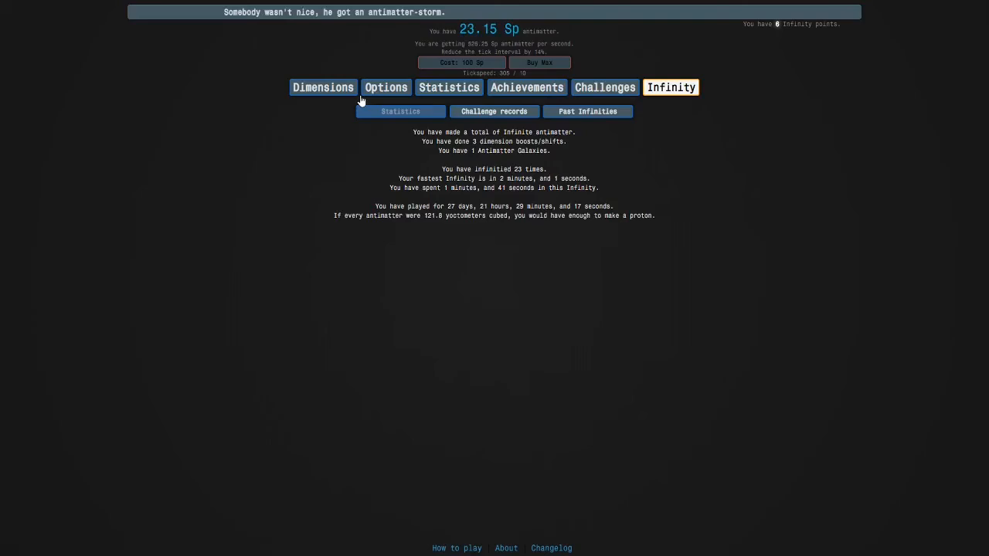
{"action": "left_click", "coordinate": [323, 87]}
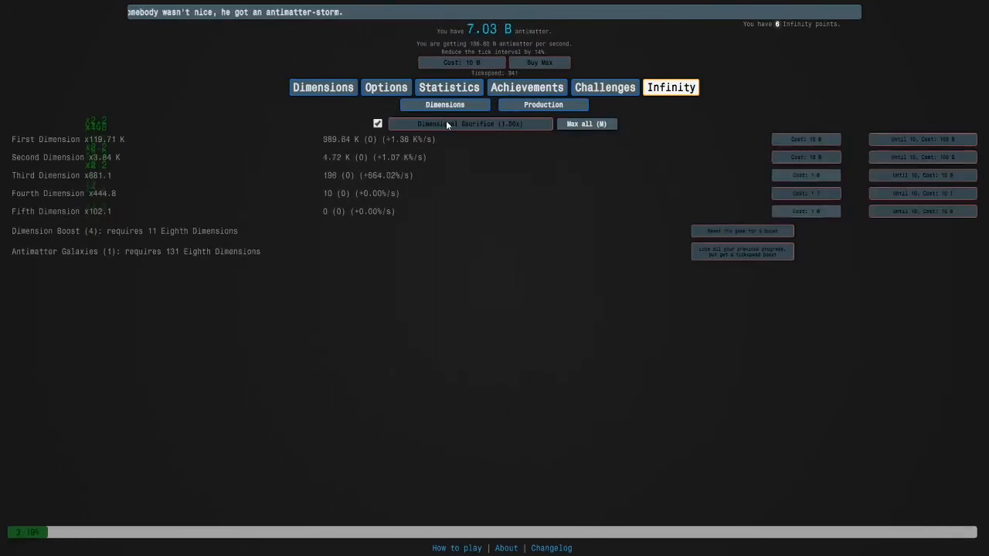
{"action": "left_click", "coordinate": [471, 124]}
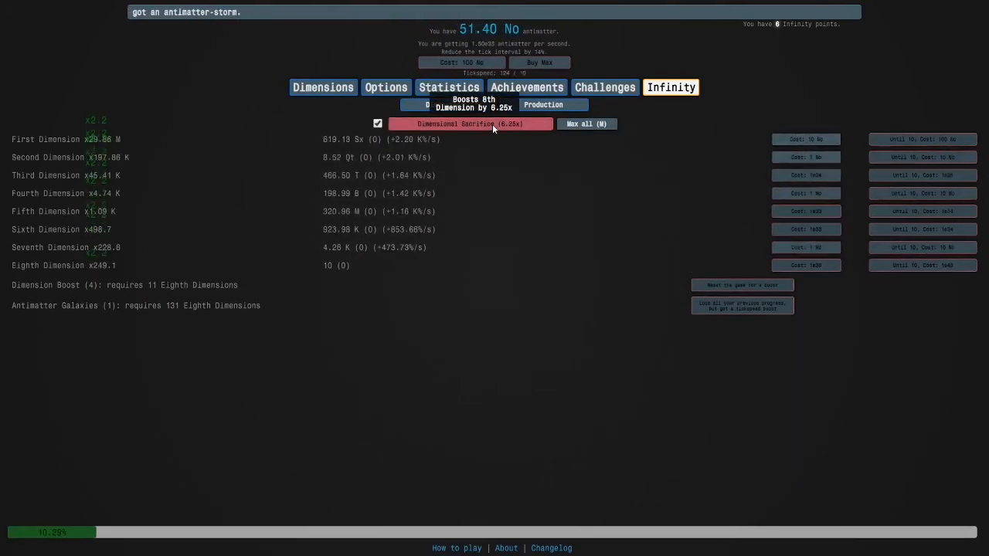
{"action": "left_click", "coordinate": [469, 124]}
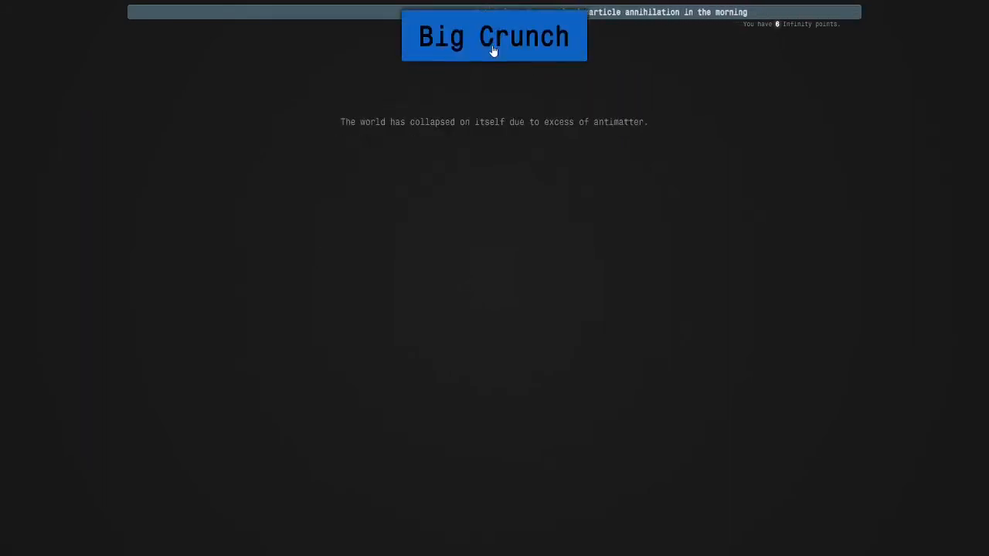
Step: Big Crunch for 7 IP and buy the 2.5x Dimension Boost multiplier upgrade
{"action": "left_click", "coordinate": [494, 36]}
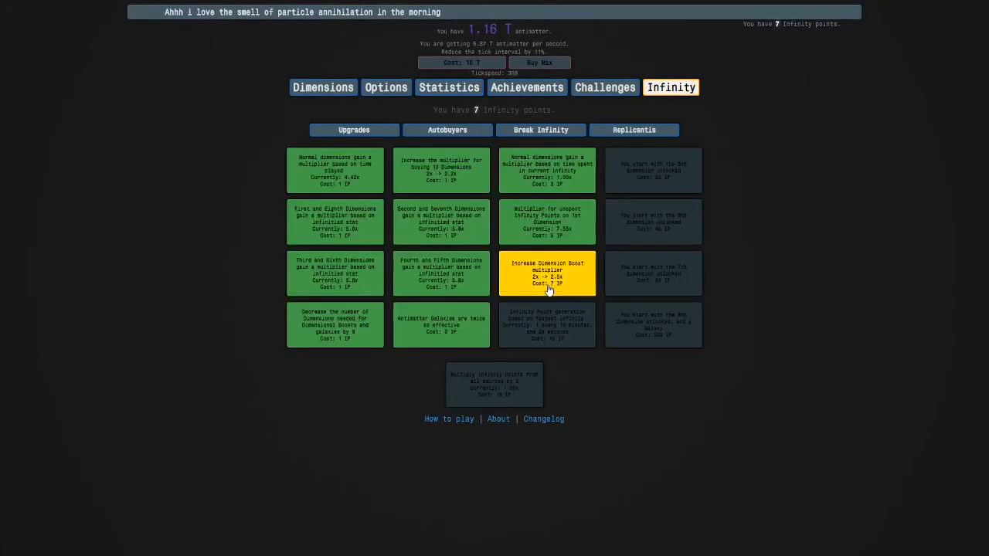
{"action": "left_click", "coordinate": [547, 273]}
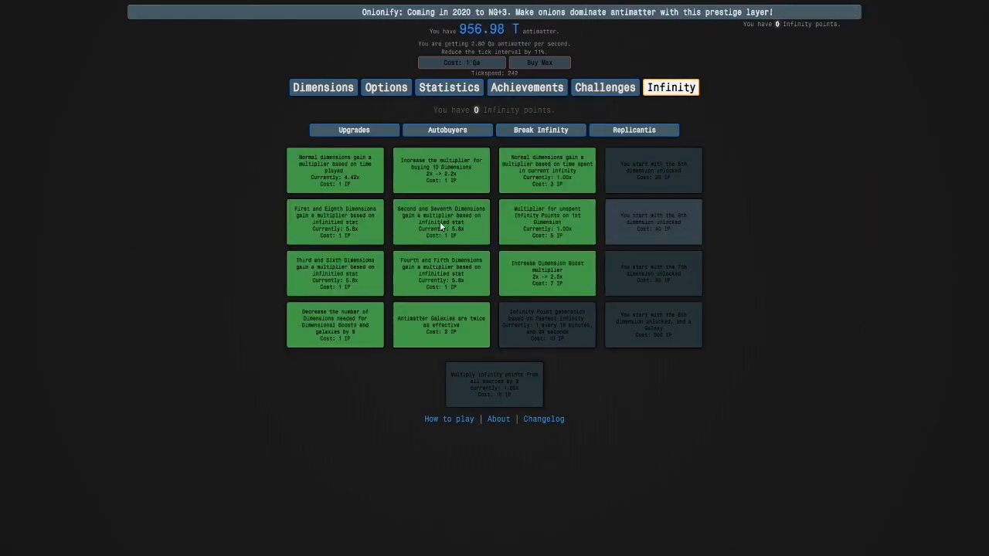
Step: Return to Dimensions and buy an 11th Fifth Dimension
{"action": "left_click", "coordinate": [323, 86]}
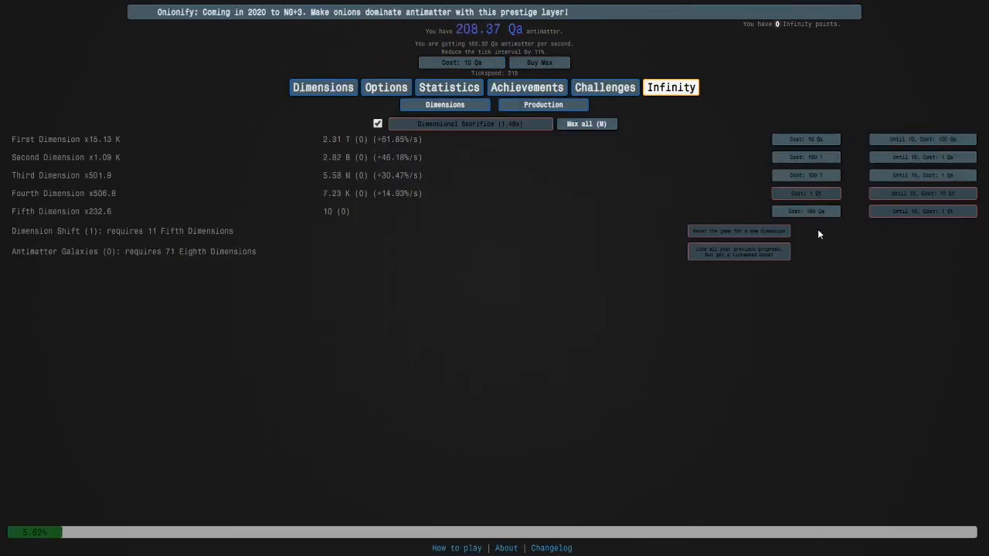
{"action": "left_click", "coordinate": [806, 211]}
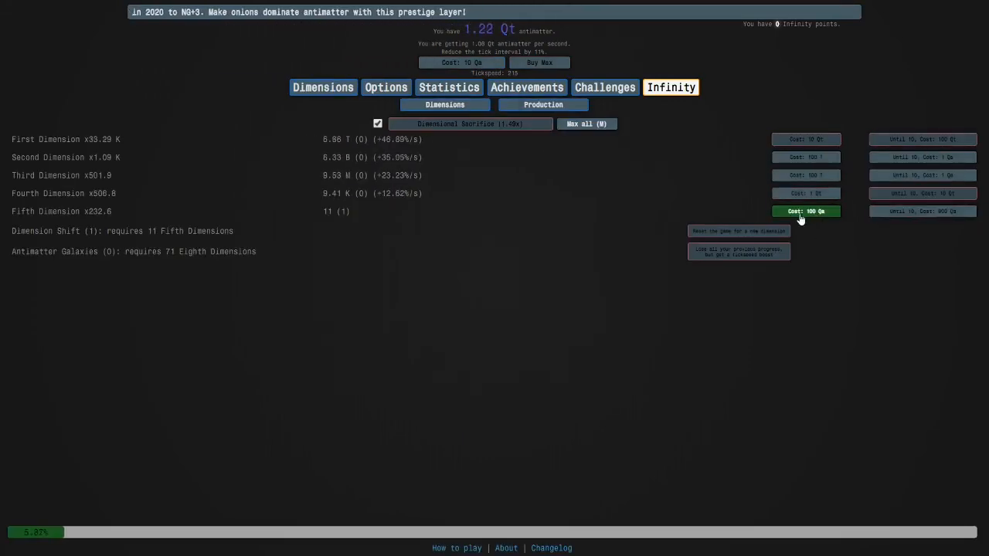